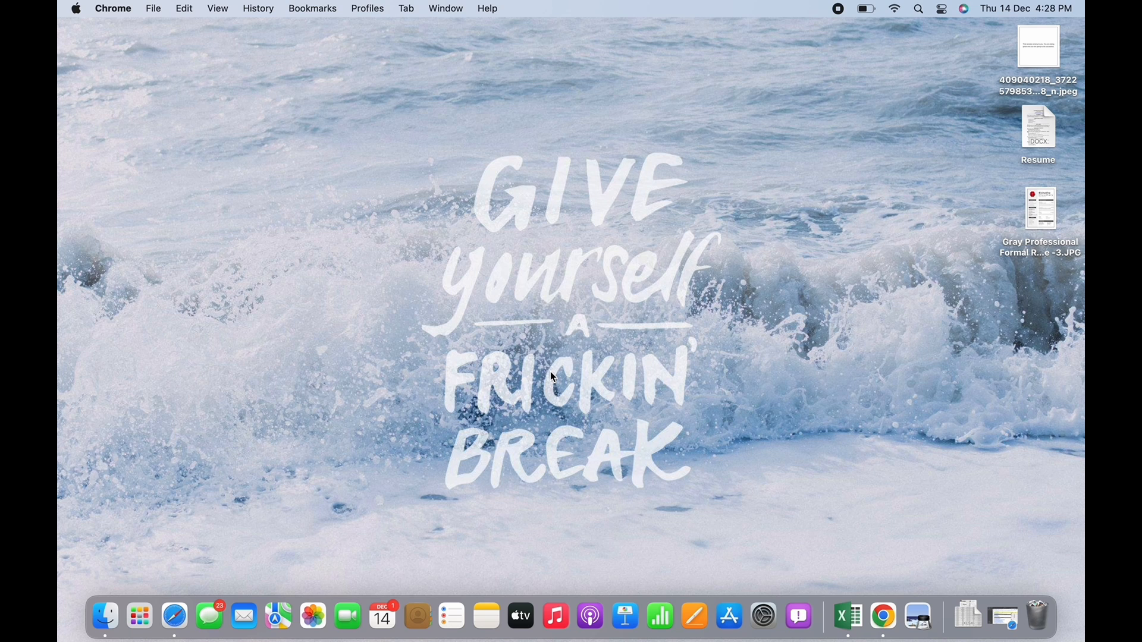
Load discord.com in a new Chrome tab
{"action": "left_click", "coordinate": [883, 618]}
{"action": "type", "text": "discord.com"}
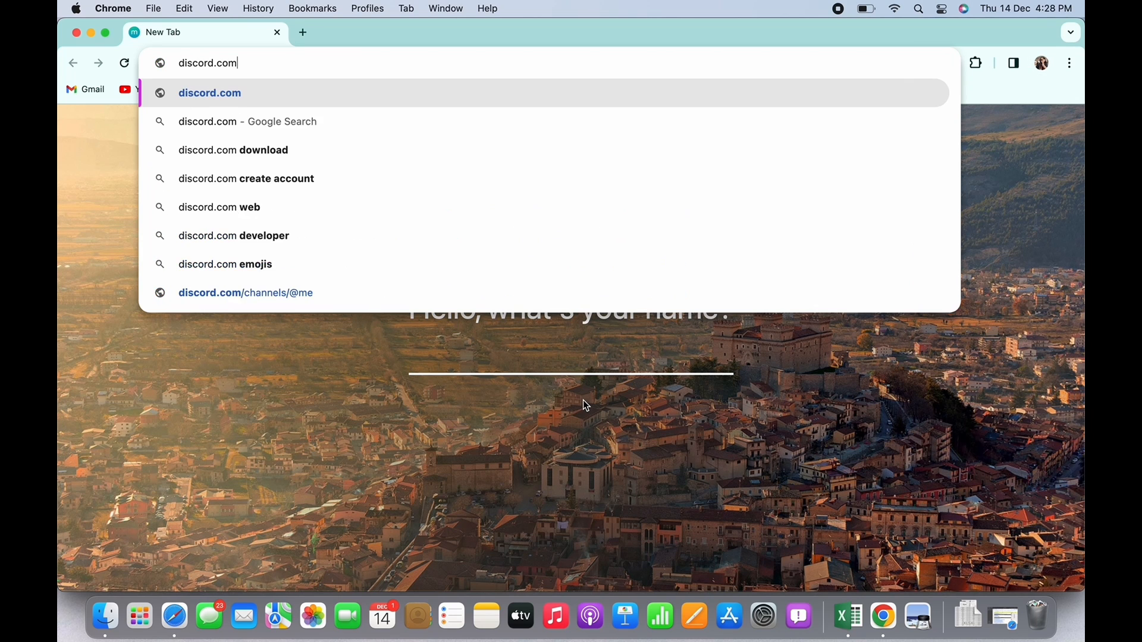
{"action": "key", "text": "Enter"}
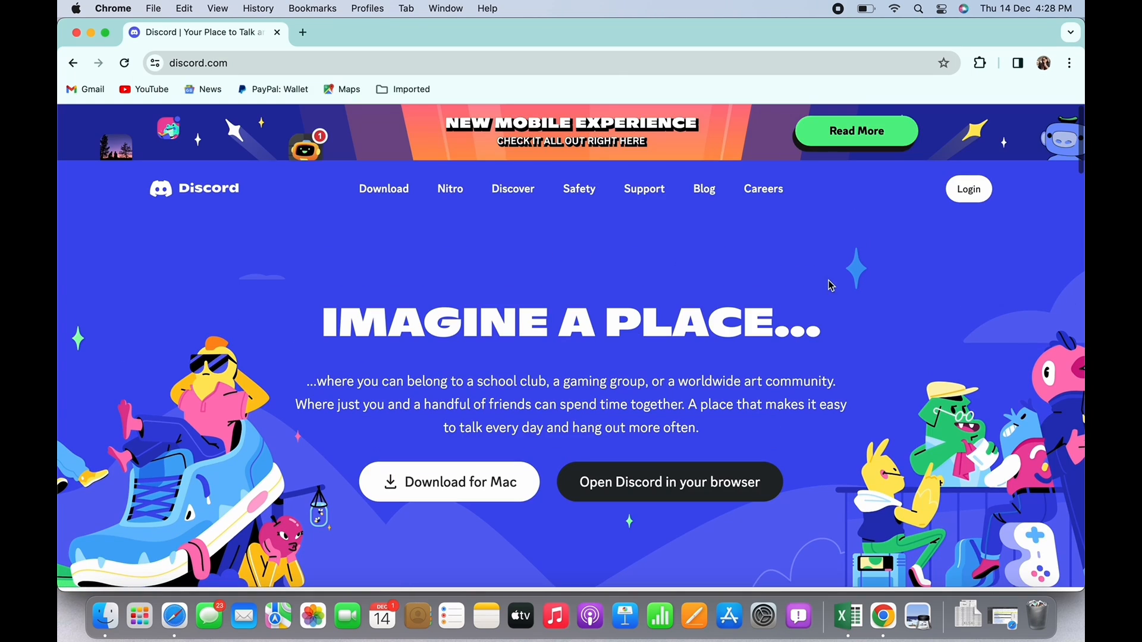
Launch the Discord web app in the browser to reach the Friends page
{"action": "left_click", "coordinate": [968, 189]}
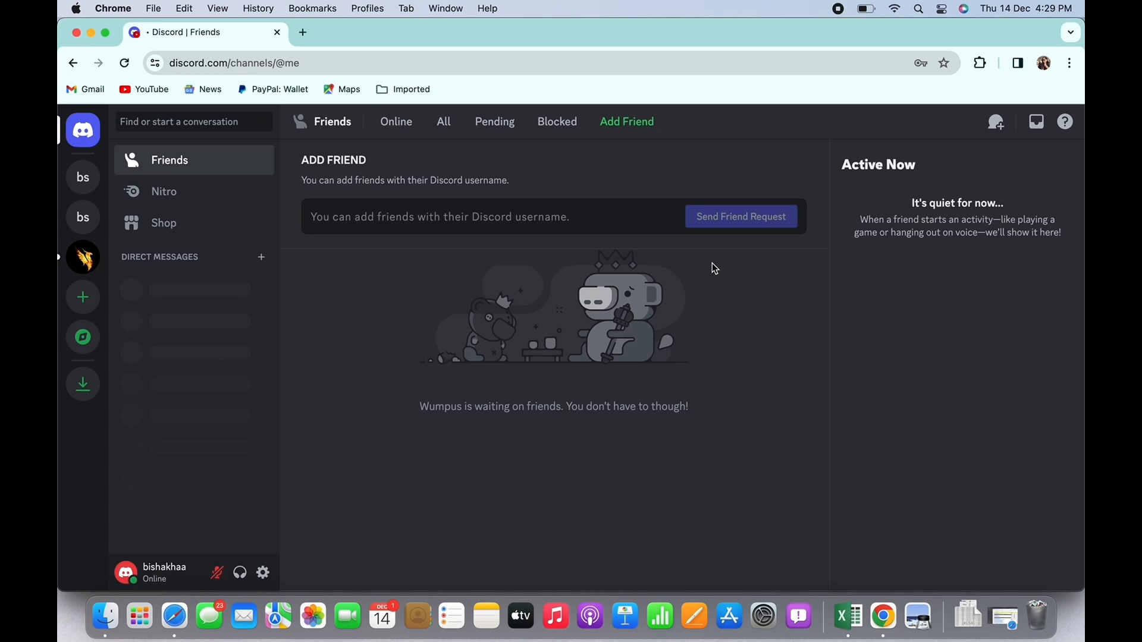
{"action": "mouse_move", "coordinate": [240, 572]}
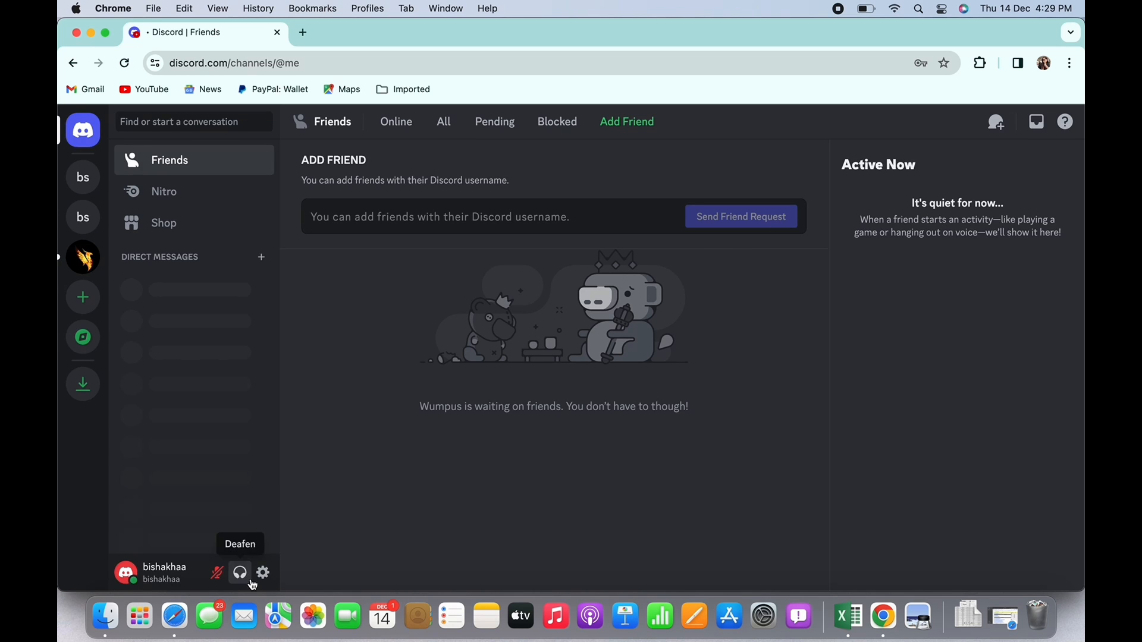
{"action": "mouse_move", "coordinate": [261, 572]}
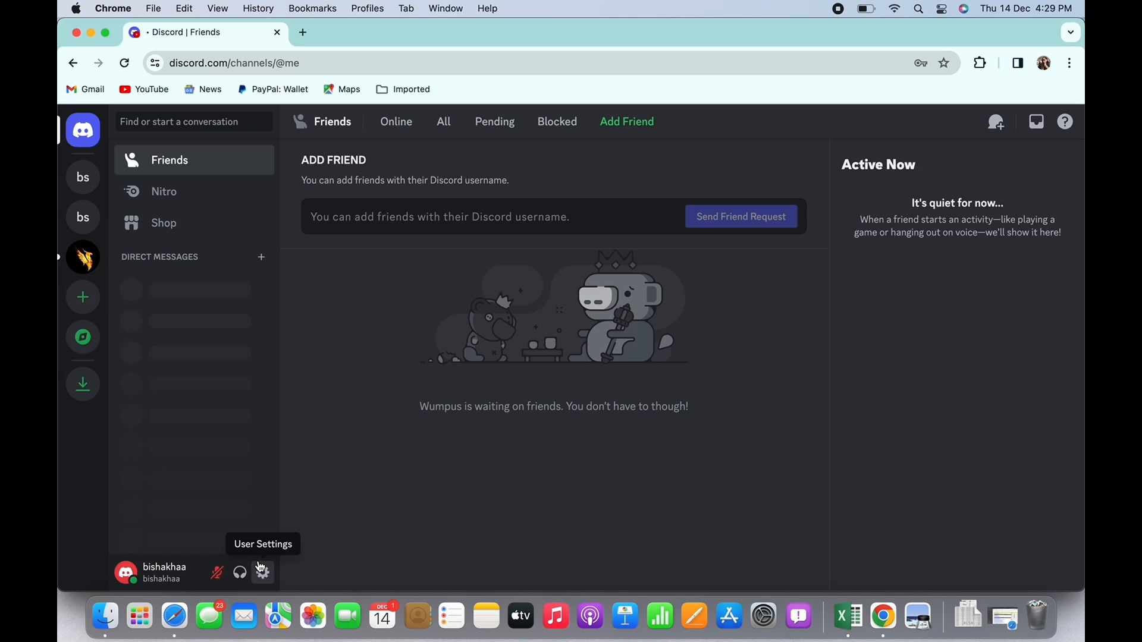
Open User Settings and start Enable Authenticator App under Password and Authentication
{"action": "left_click", "coordinate": [263, 572]}
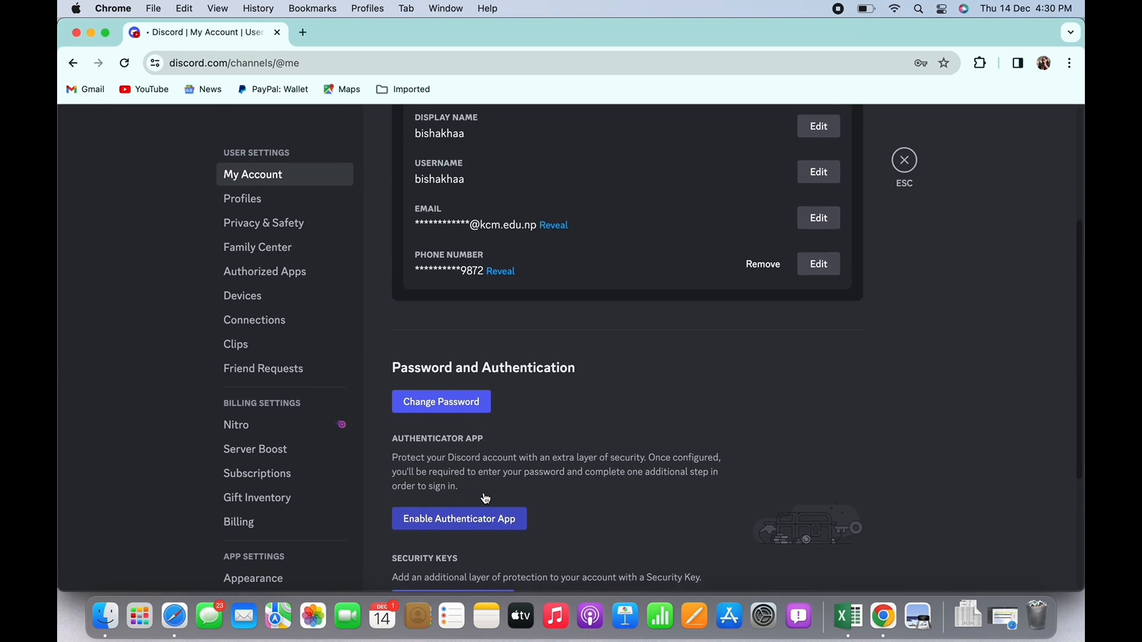
{"action": "scroll", "scroll_direction": "down", "scroll_amount": 3}
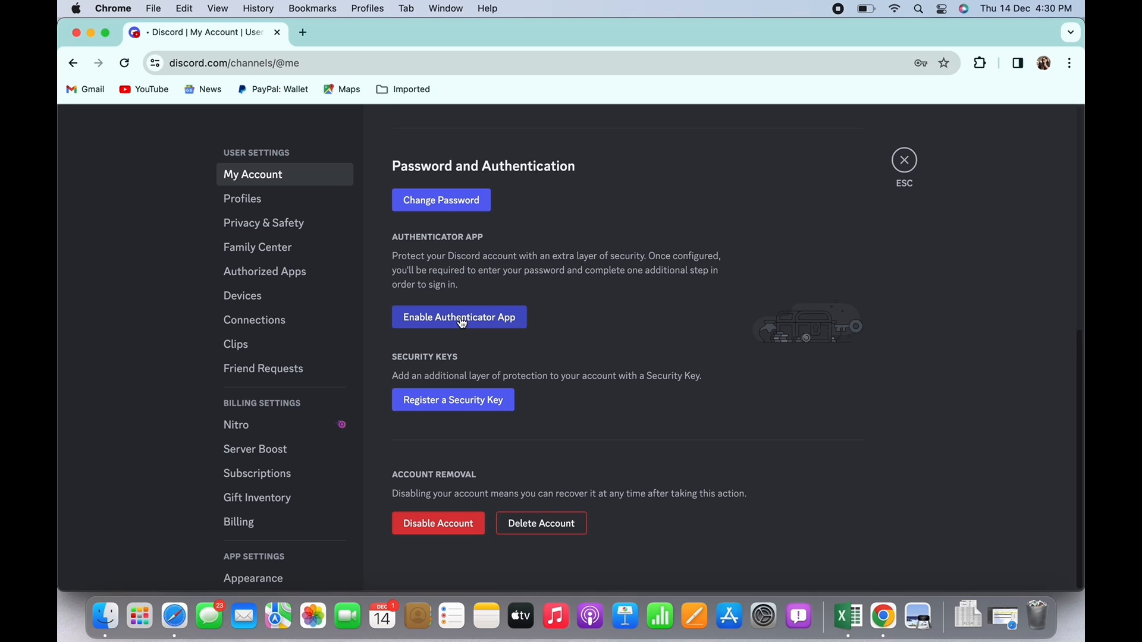
{"action": "left_click", "coordinate": [459, 317]}
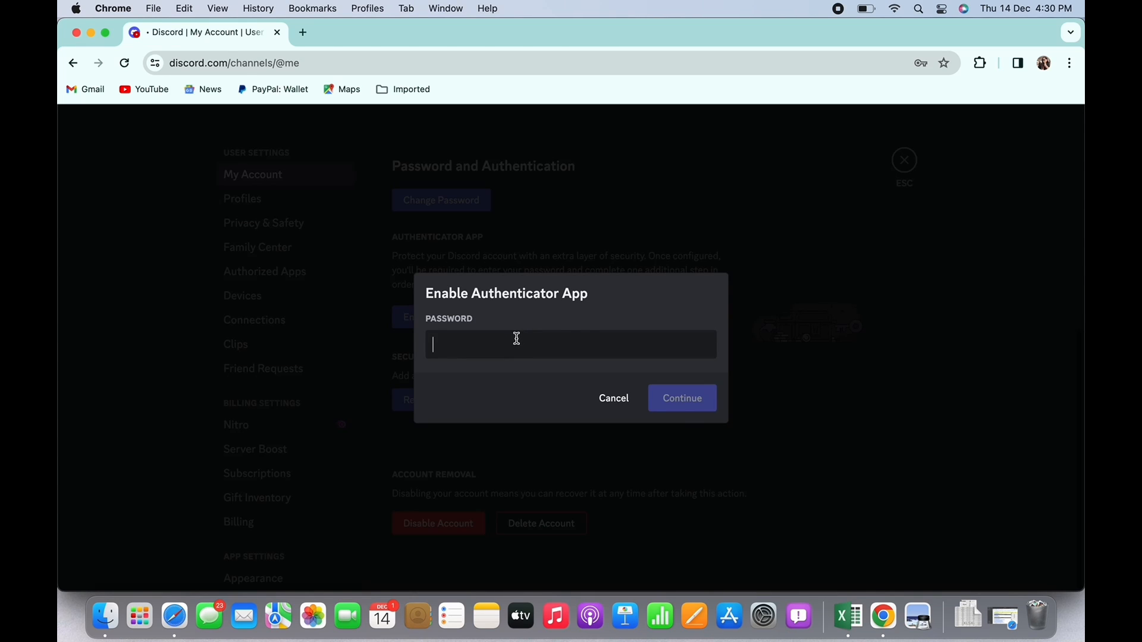
{"action": "left_click", "coordinate": [682, 398]}
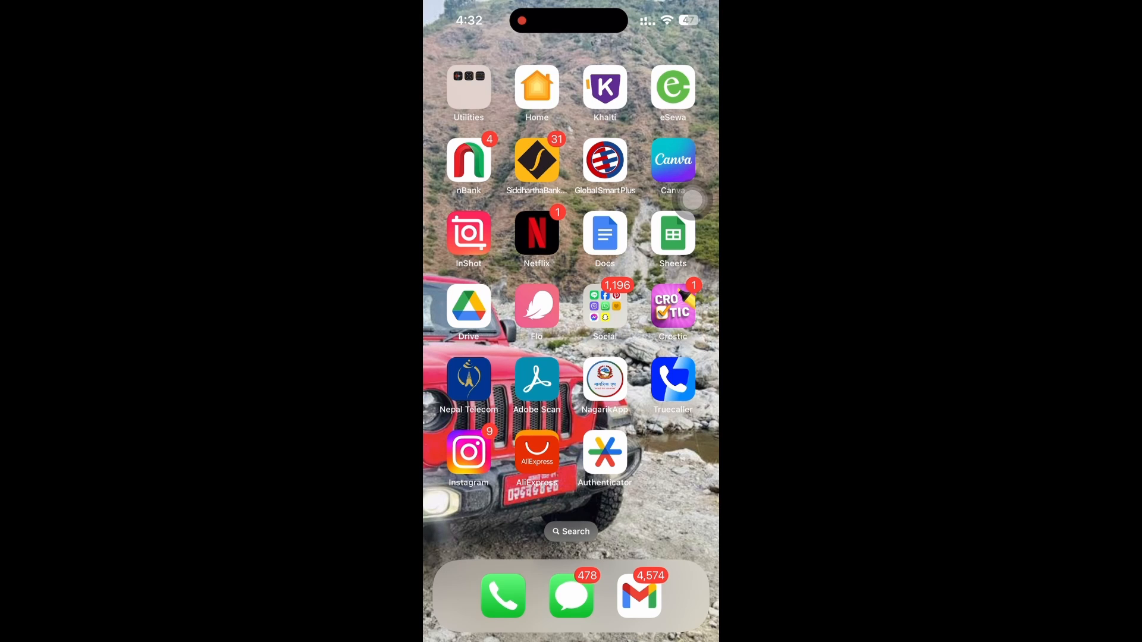
Add Discord to Google Authenticator, activate 2FA with its code, then start SMS authentication
{"action": "left_click", "coordinate": [604, 453]}
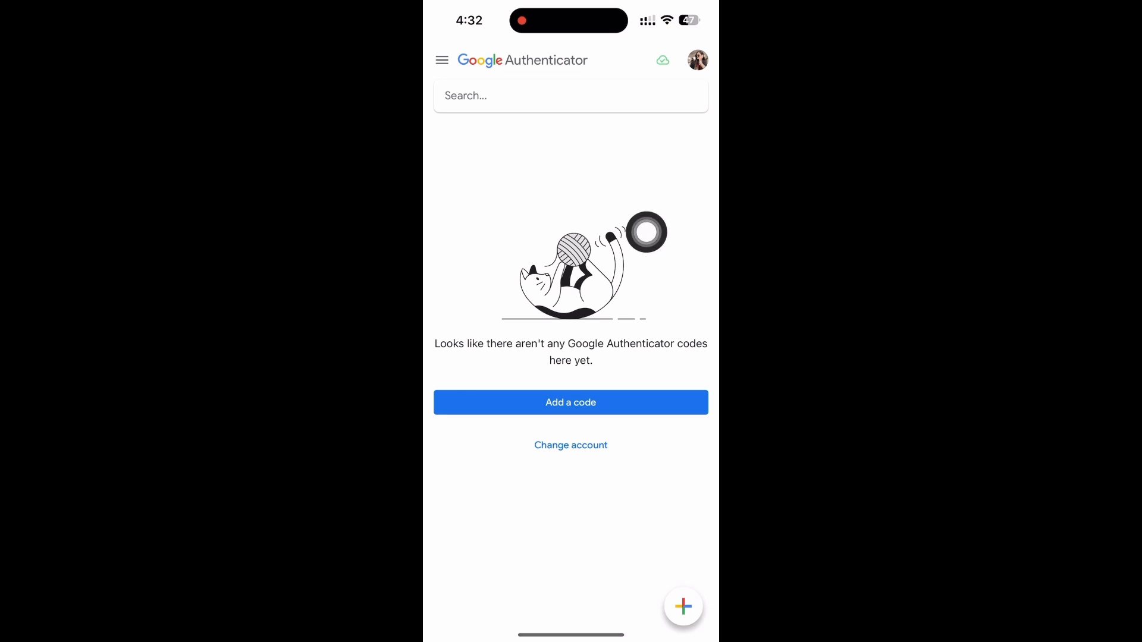
{"action": "left_click", "coordinate": [571, 402]}
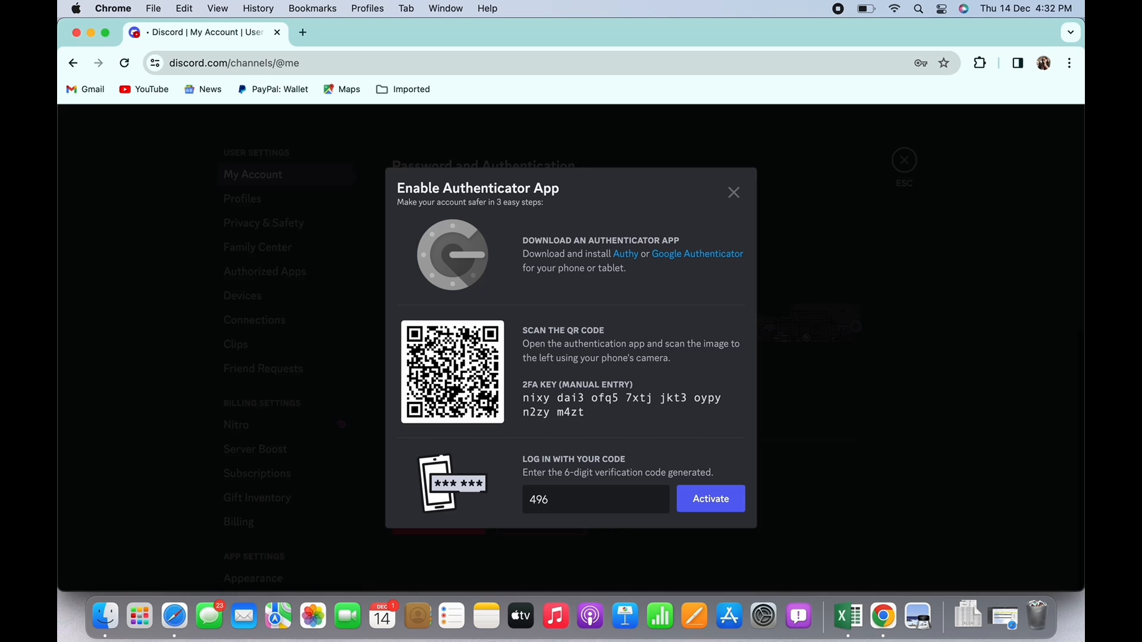
{"action": "left_click", "coordinate": [710, 492]}
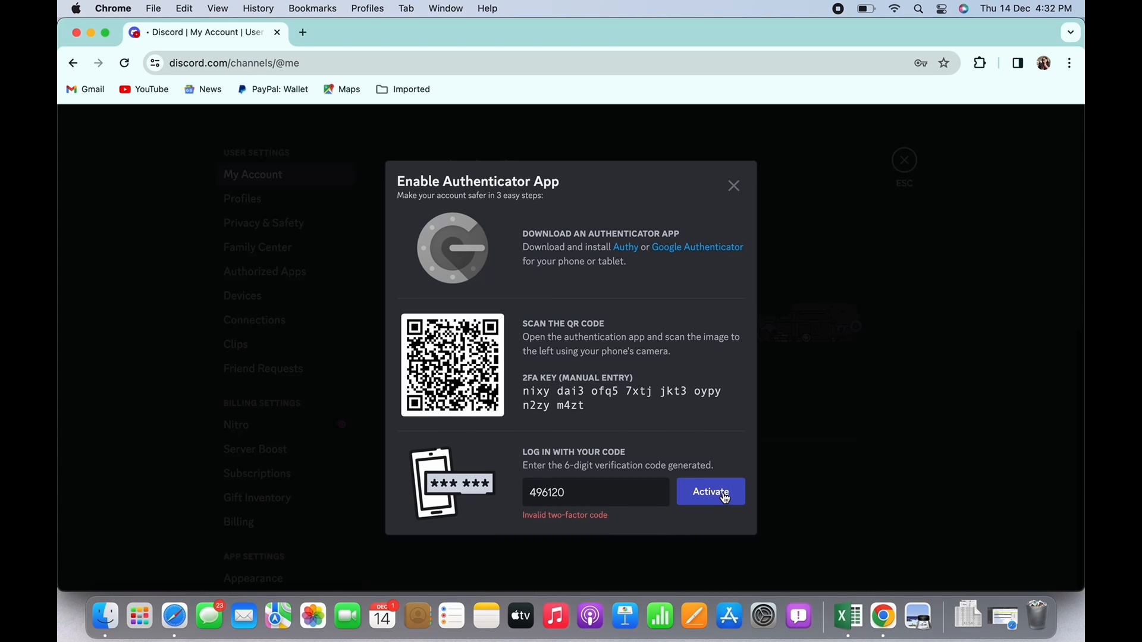
{"action": "left_click", "coordinate": [711, 492]}
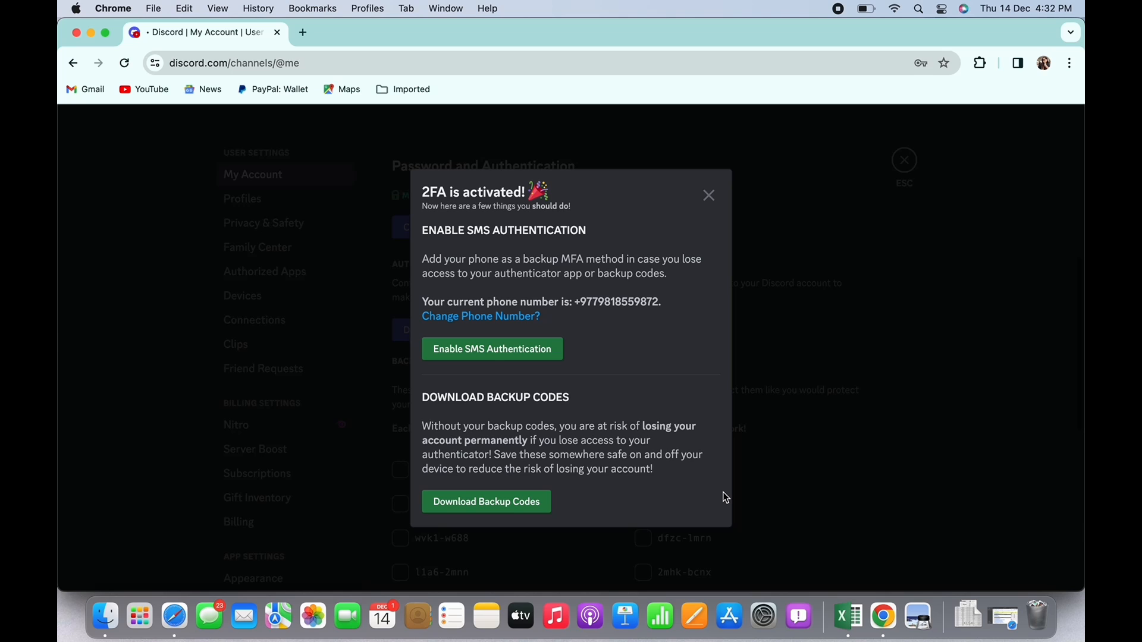
{"action": "mouse_move", "coordinate": [513, 210]}
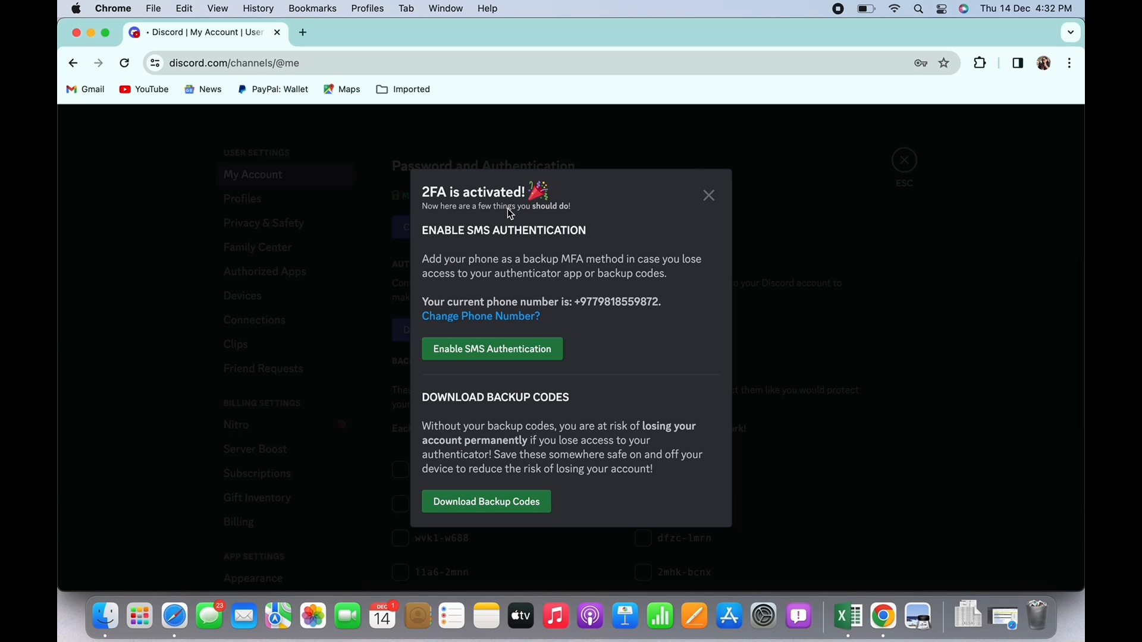
{"action": "mouse_move", "coordinate": [508, 349]}
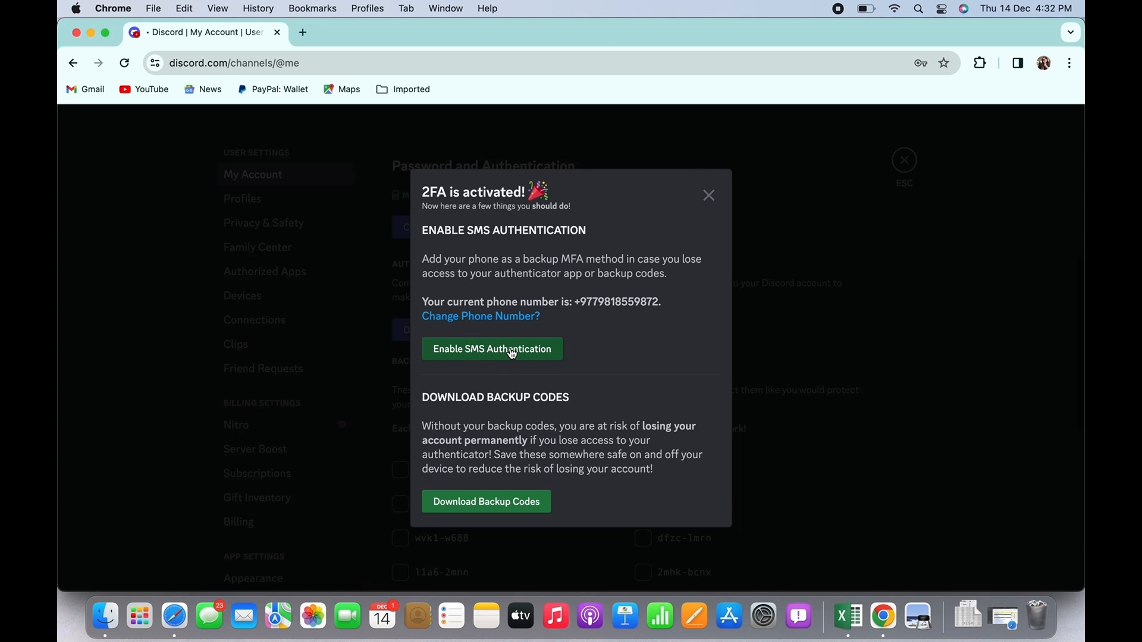
{"action": "left_click", "coordinate": [493, 349]}
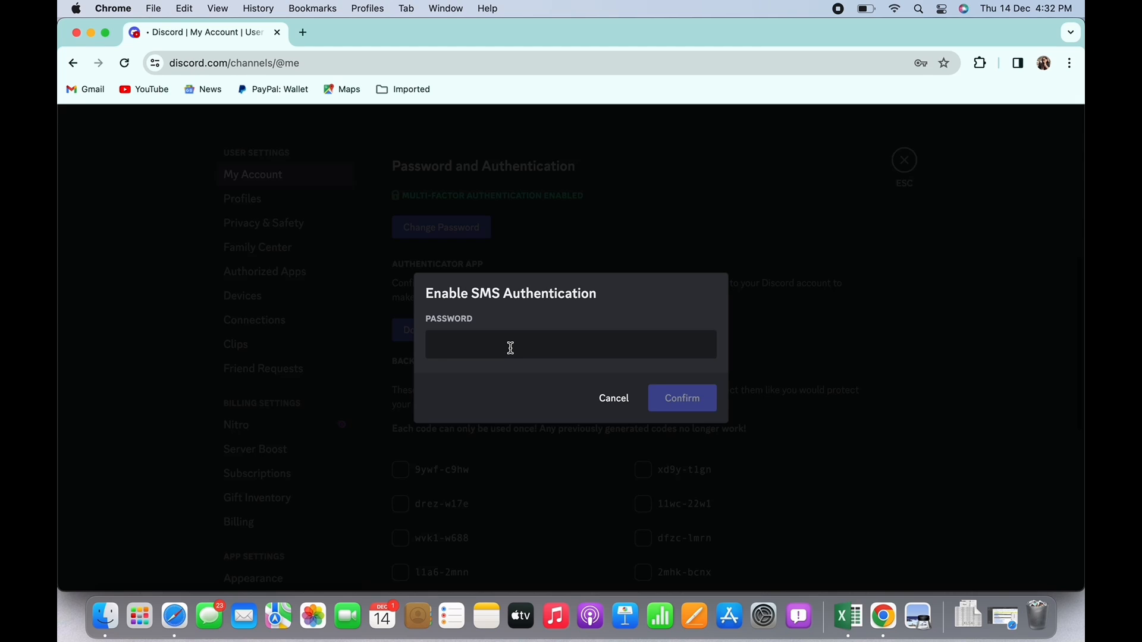
Enter the account password to confirm SMS authentication as a backup
{"action": "left_click", "coordinate": [682, 398]}
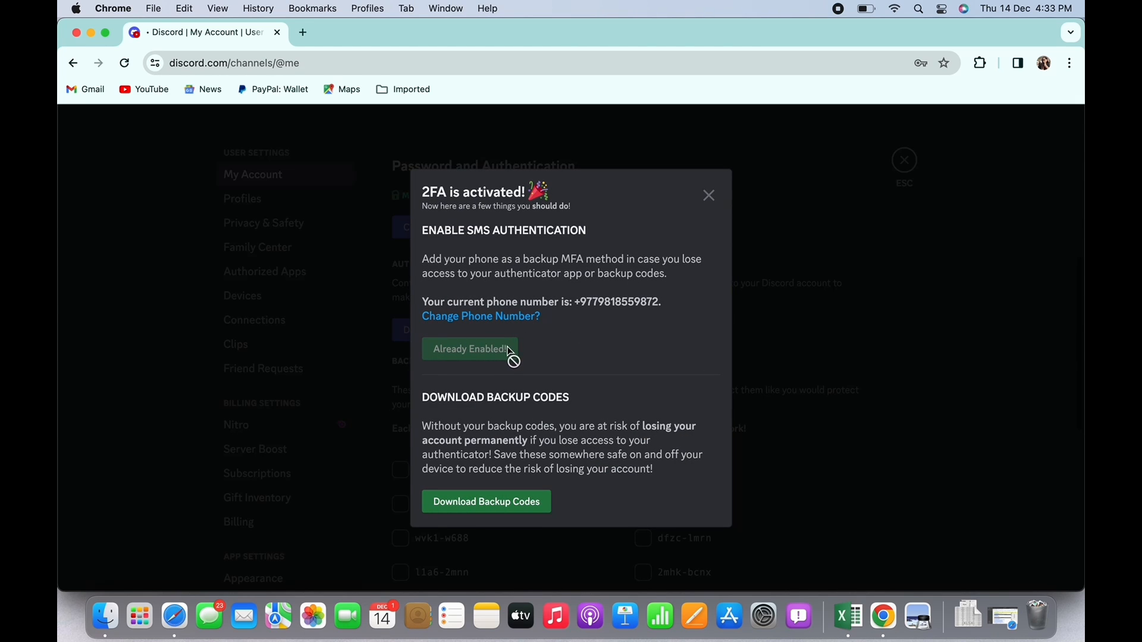
{"action": "mouse_move", "coordinate": [565, 348]}
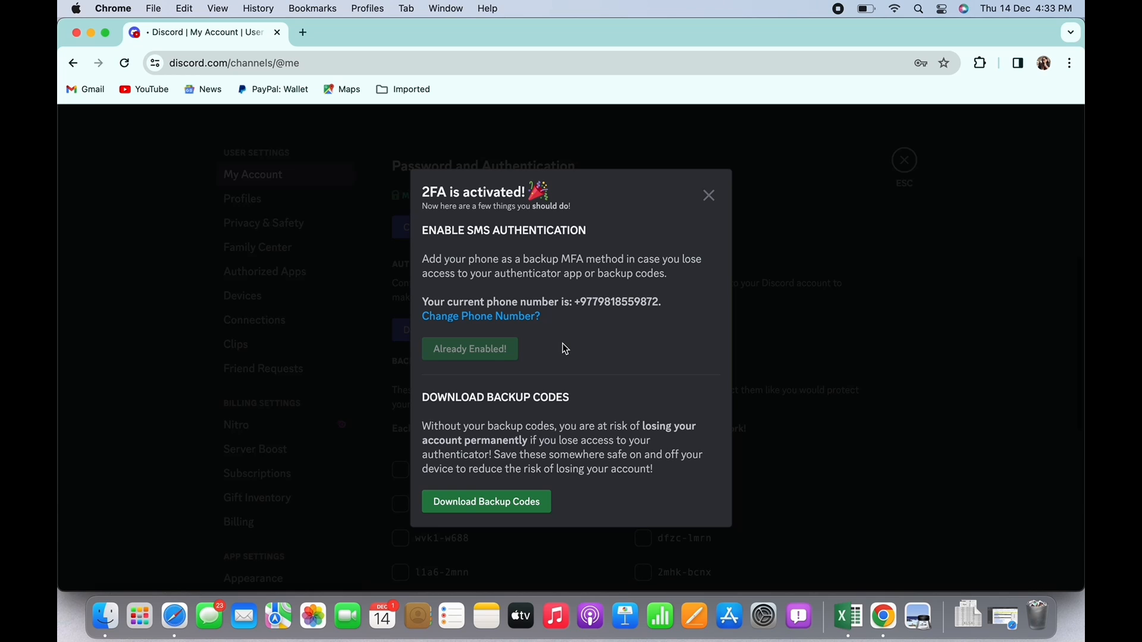